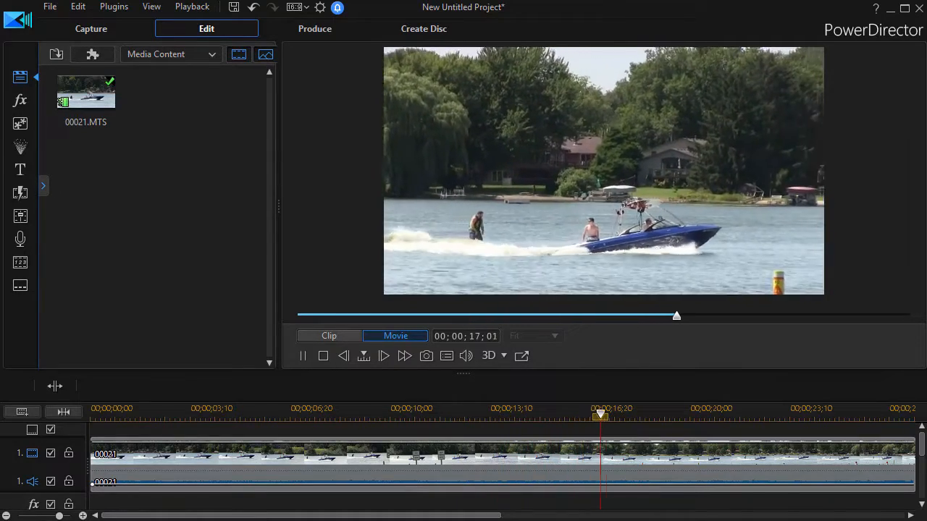
Return the playhead to the start of the boat clip on the timeline.
left_click_drag(599, 414, 721, 415)
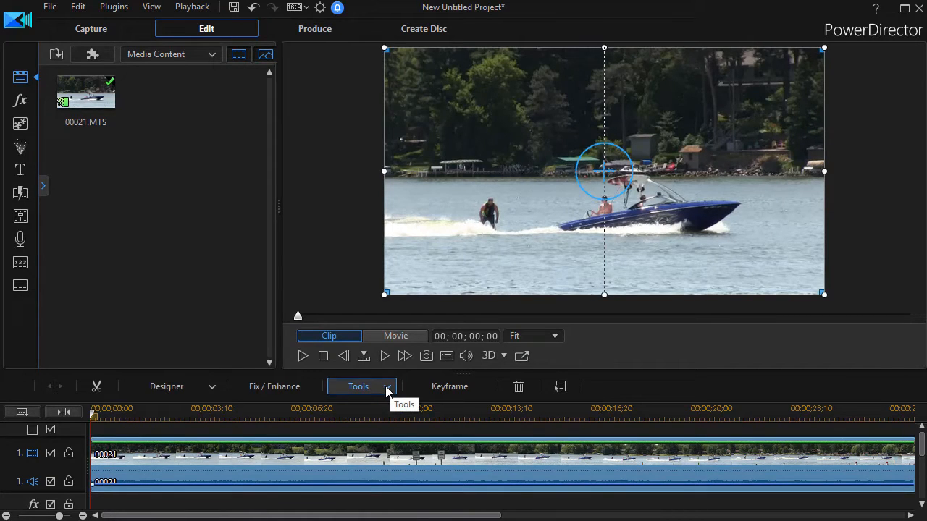
Launch the Video Speed Designer for clip 00021 from the clip Tools menu.
left_click(359, 385)
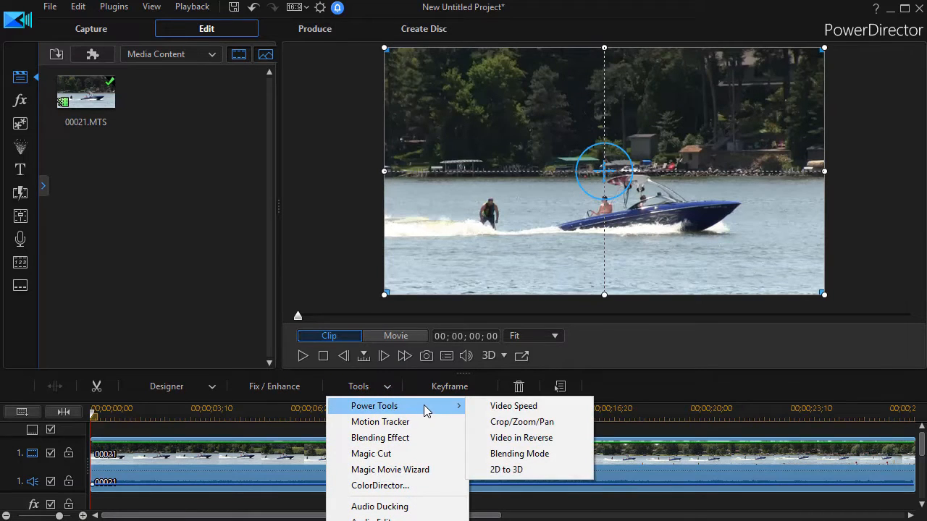
mouse_move(514, 406)
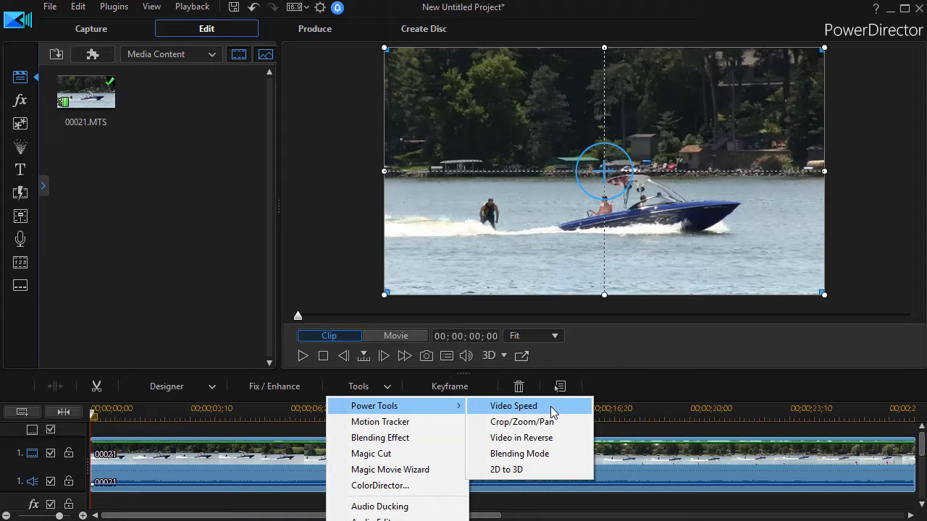
left_click(513, 405)
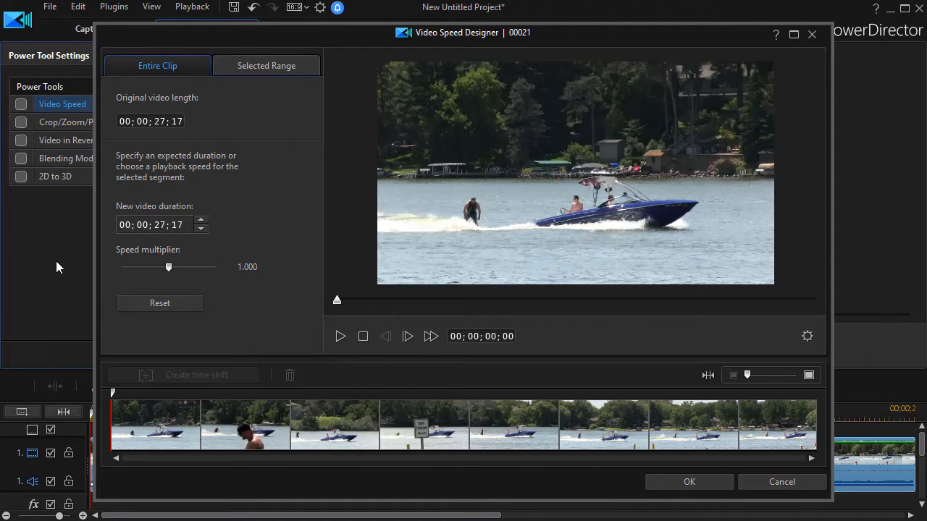
mouse_move(274, 113)
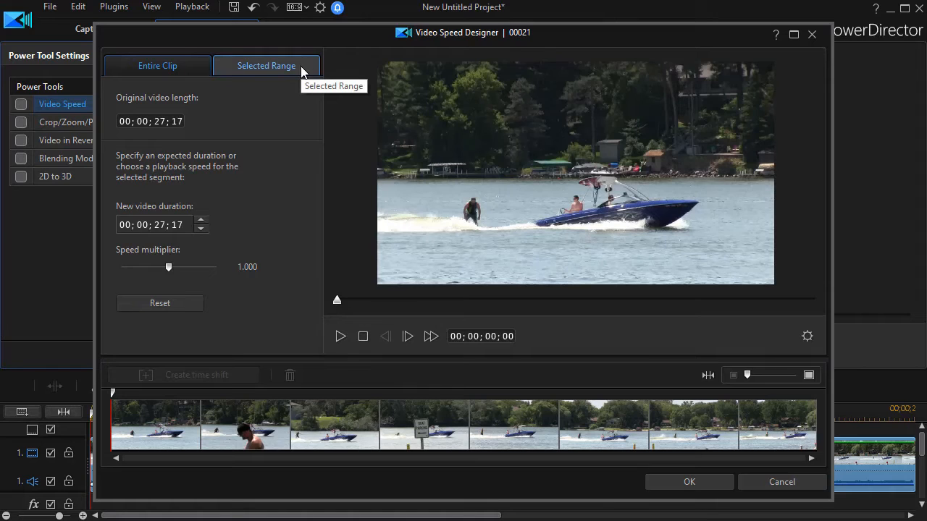
Switch the Video Speed Designer to Selected Range mode.
left_click(267, 66)
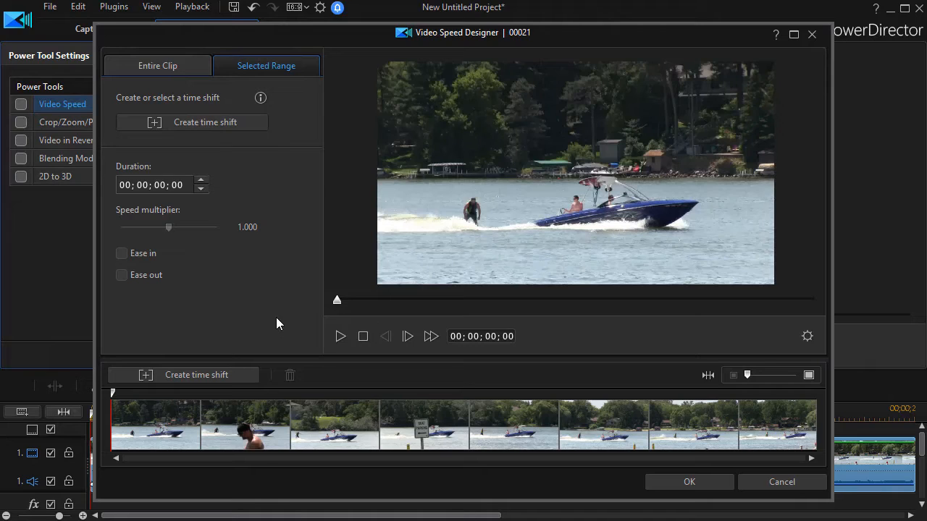
mouse_move(295, 191)
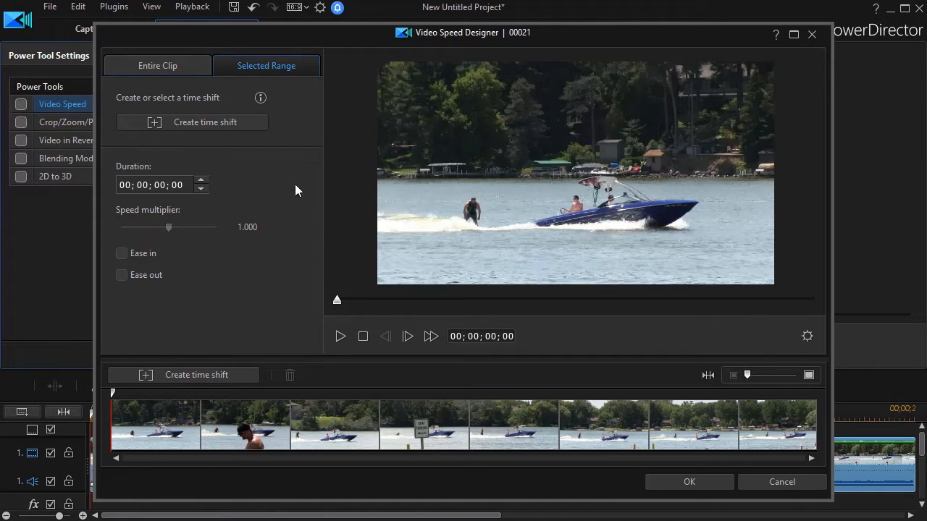
mouse_move(257, 130)
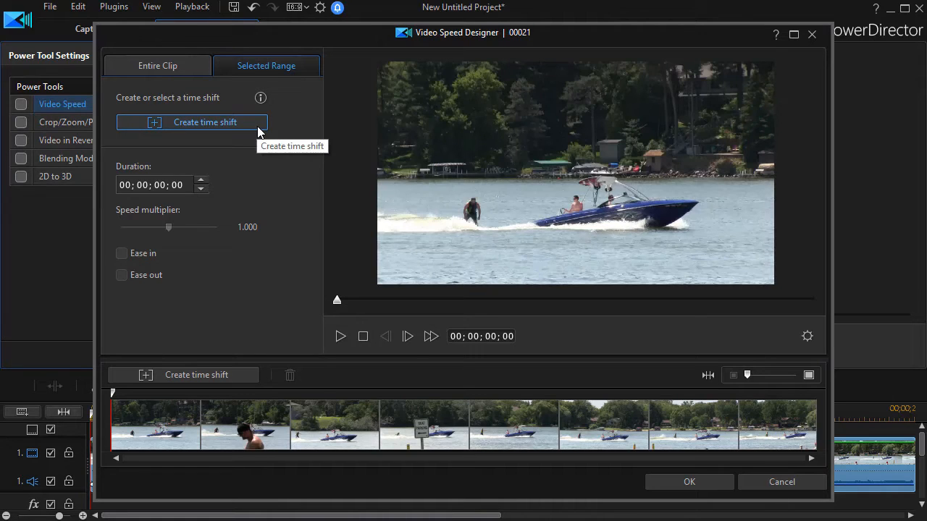
Create a new time shift range at the start of the clip.
left_click(206, 122)
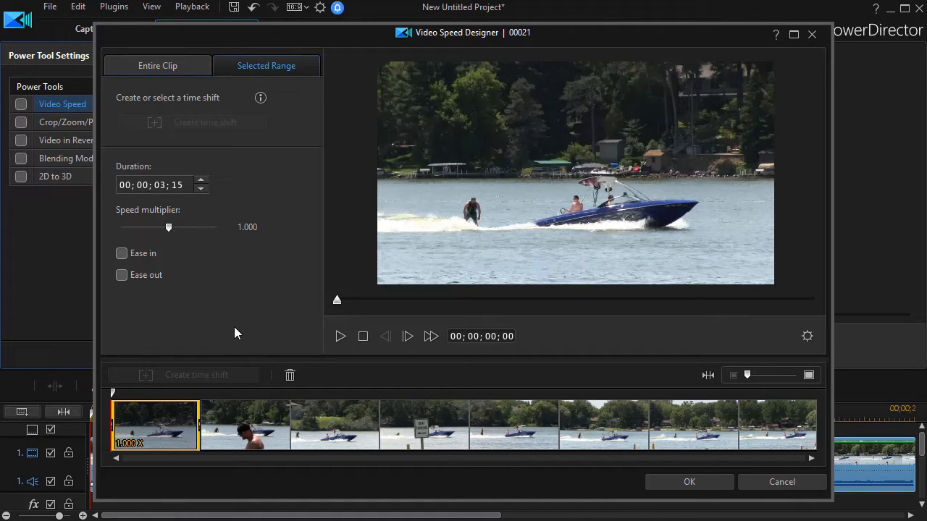
mouse_move(205, 447)
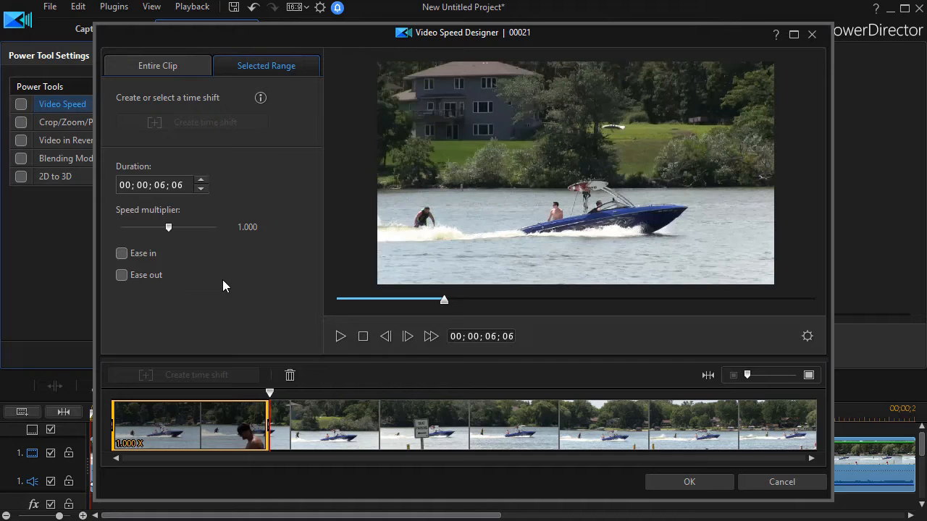
mouse_move(246, 284)
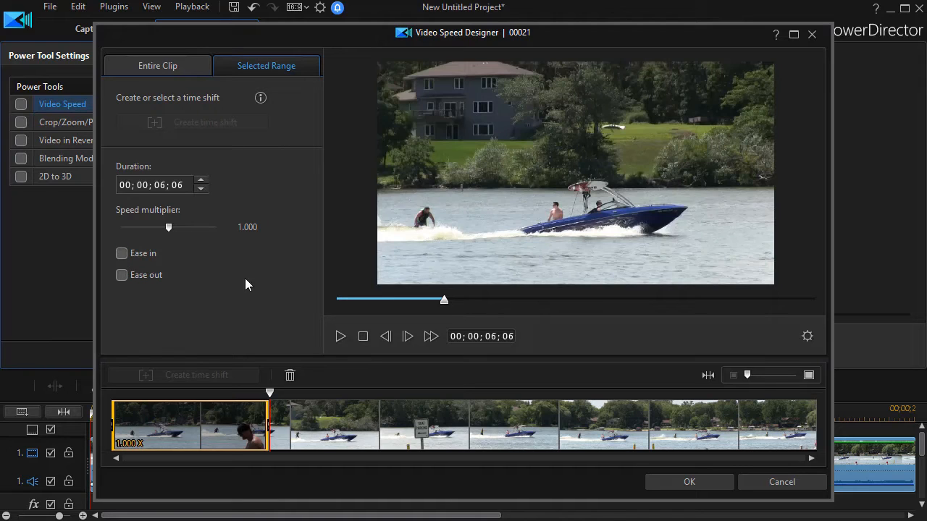
mouse_move(243, 292)
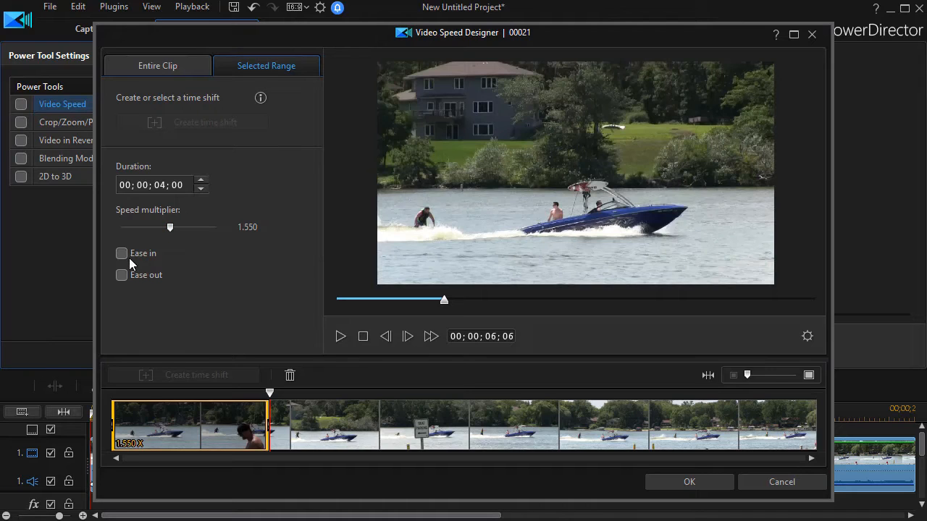
Experiment with the Speed multiplier slider, settling the opening time shift at 0.650 speed.
left_click_drag(170, 226, 179, 226)
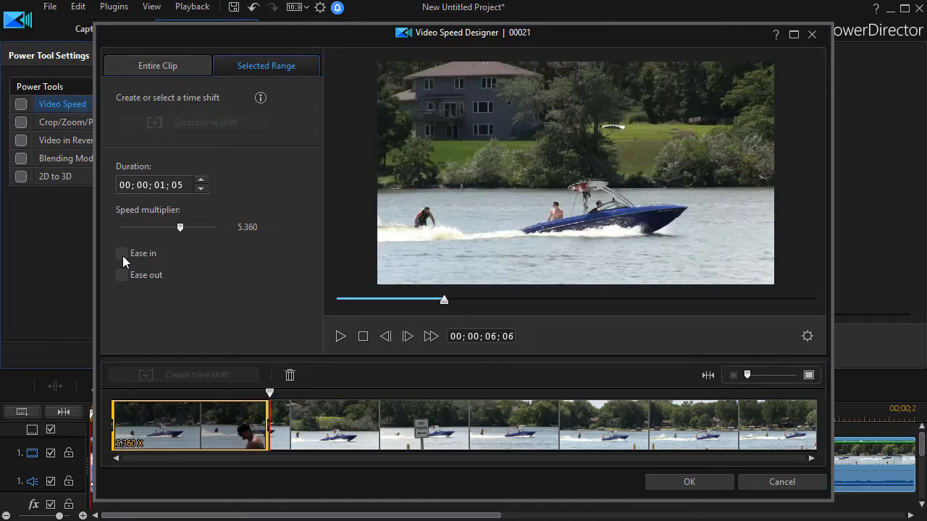
left_click_drag(179, 225, 167, 225)
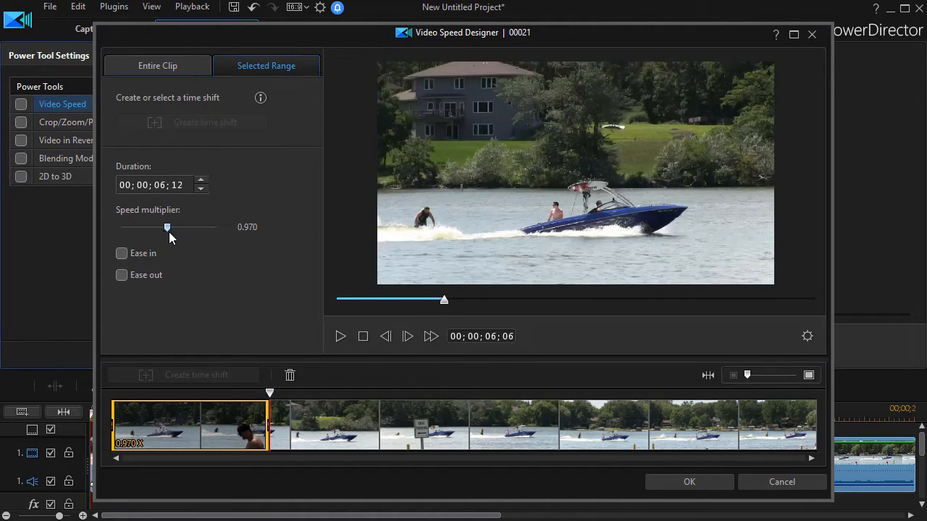
left_click_drag(166, 228, 173, 229)
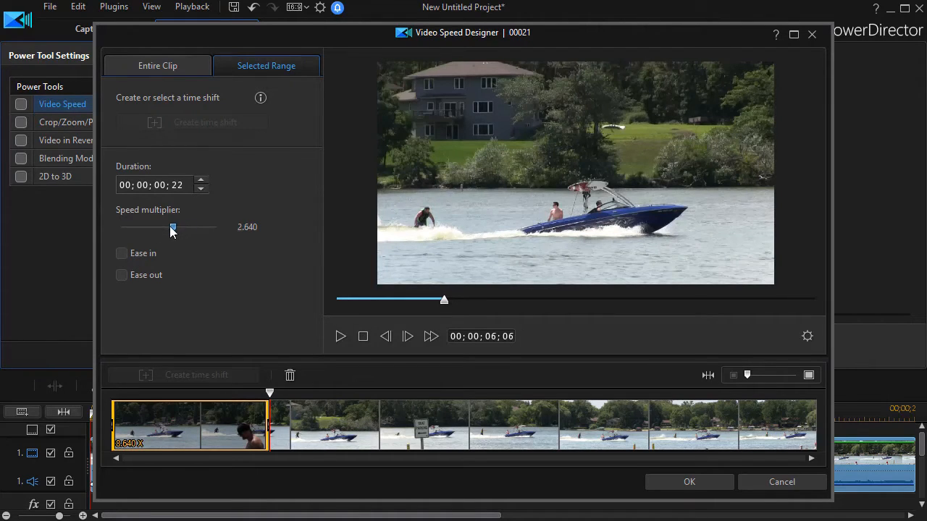
left_click_drag(172, 226, 156, 226)
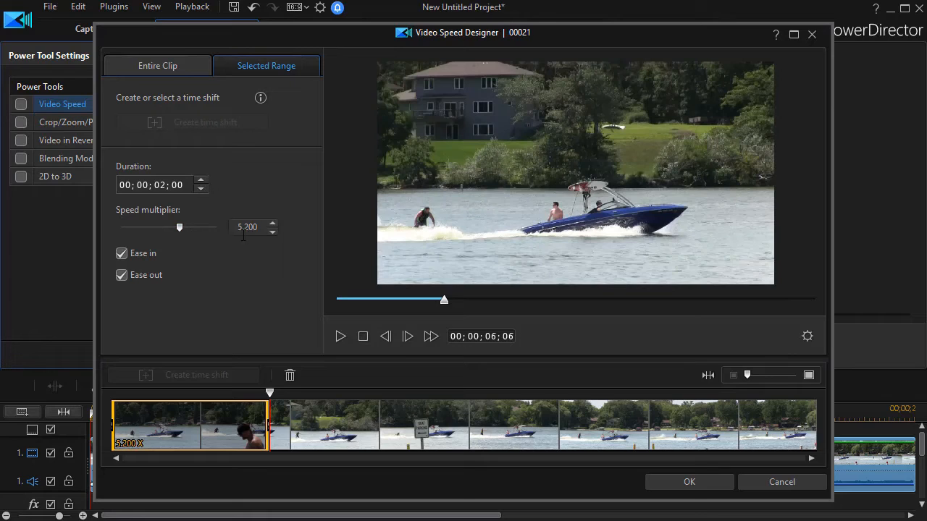
mouse_move(130, 267)
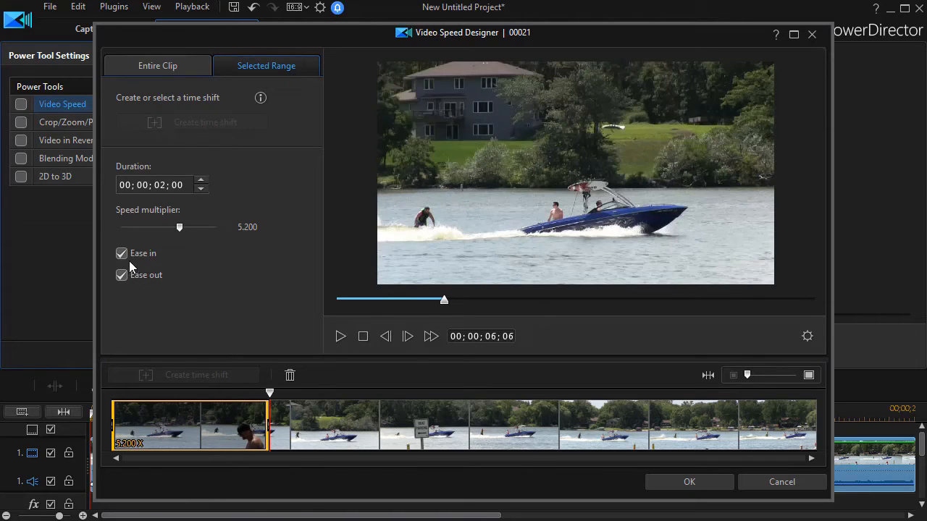
left_click_drag(180, 225, 194, 226)
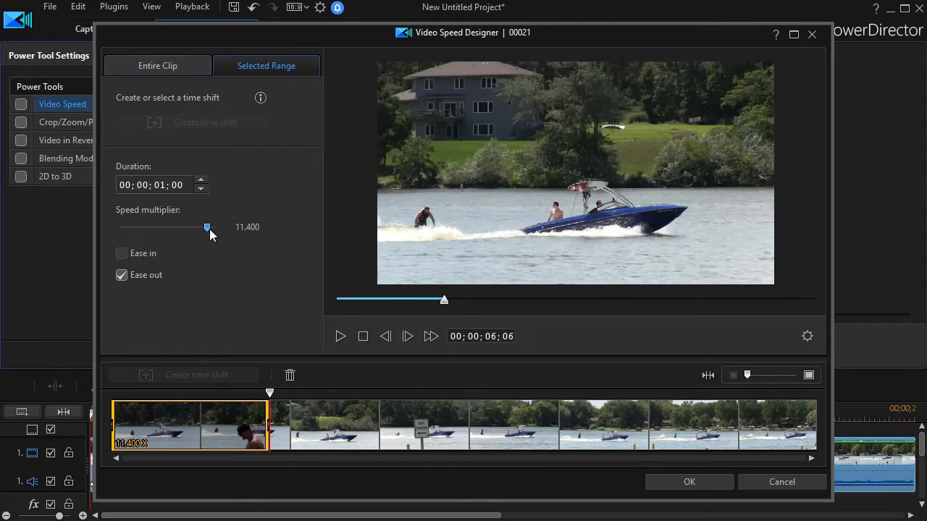
left_click_drag(205, 226, 152, 226)
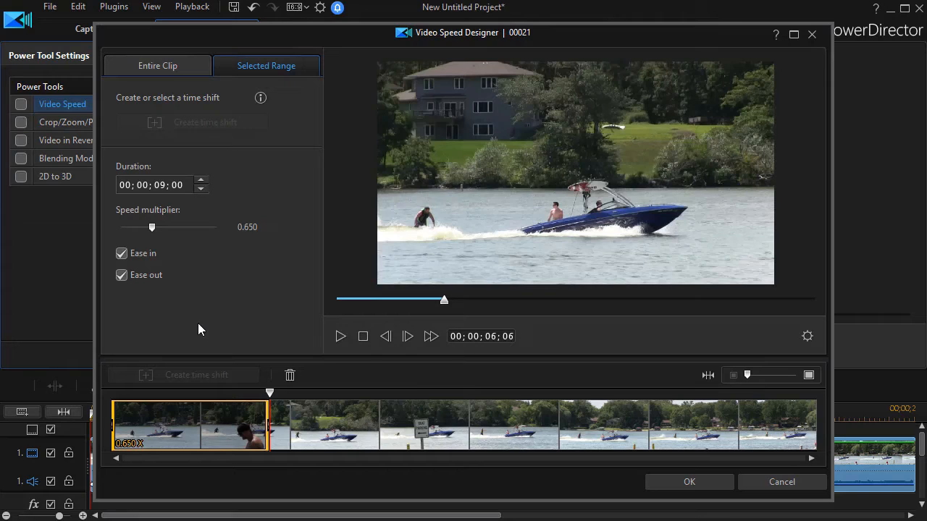
mouse_move(206, 263)
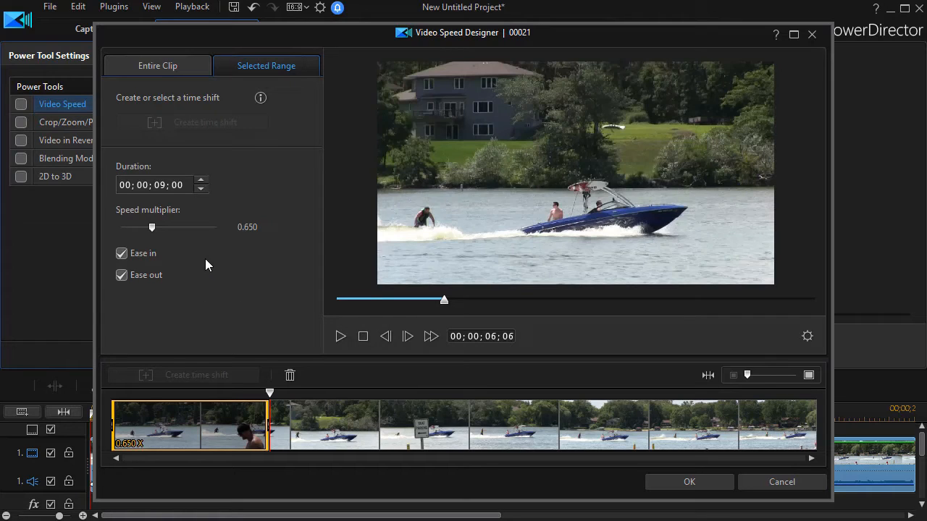
mouse_move(113, 405)
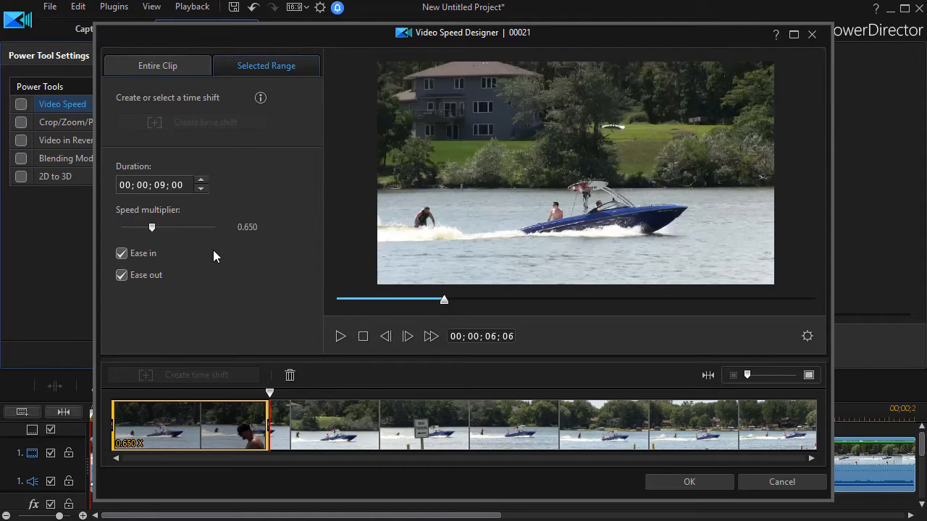
Set the opening time shift to 10.000 speed with ease in only, and preview it.
left_click(122, 276)
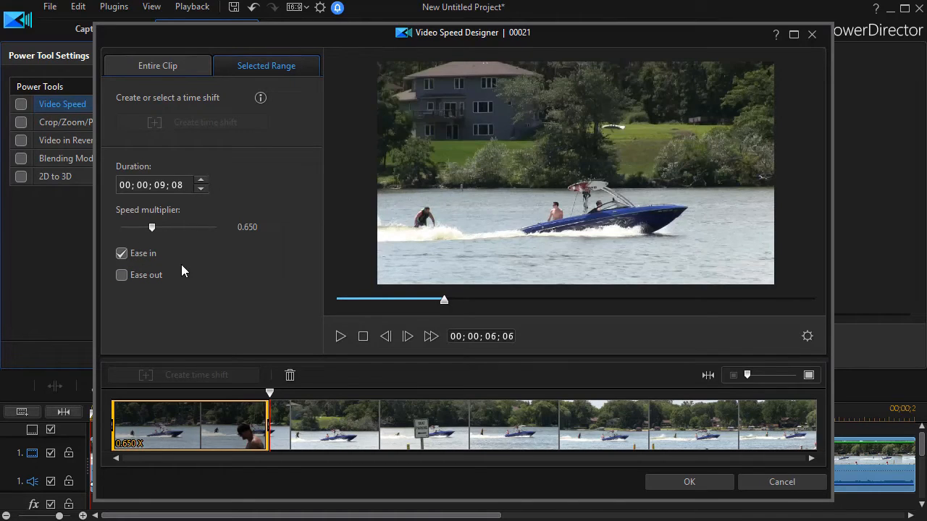
left_click(272, 223)
type("10")
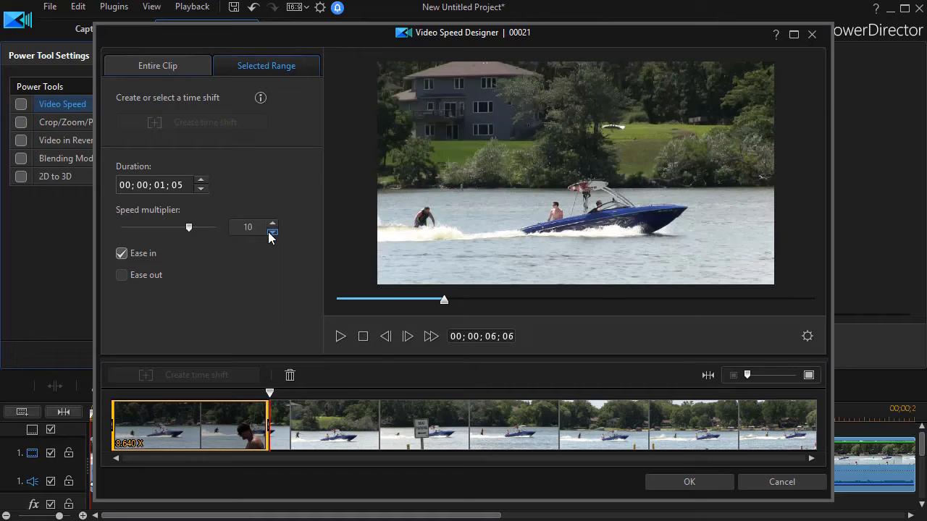
left_click(273, 231)
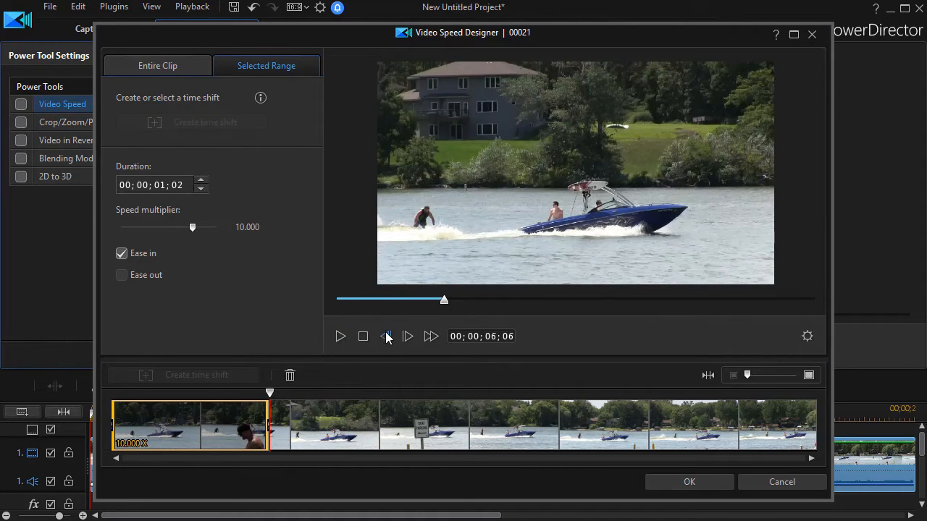
left_click(341, 336)
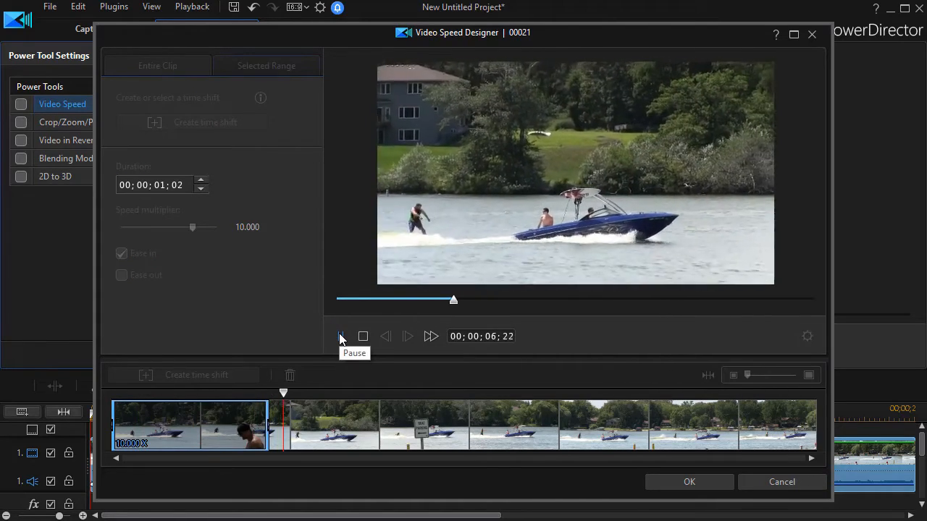
left_click(341, 336)
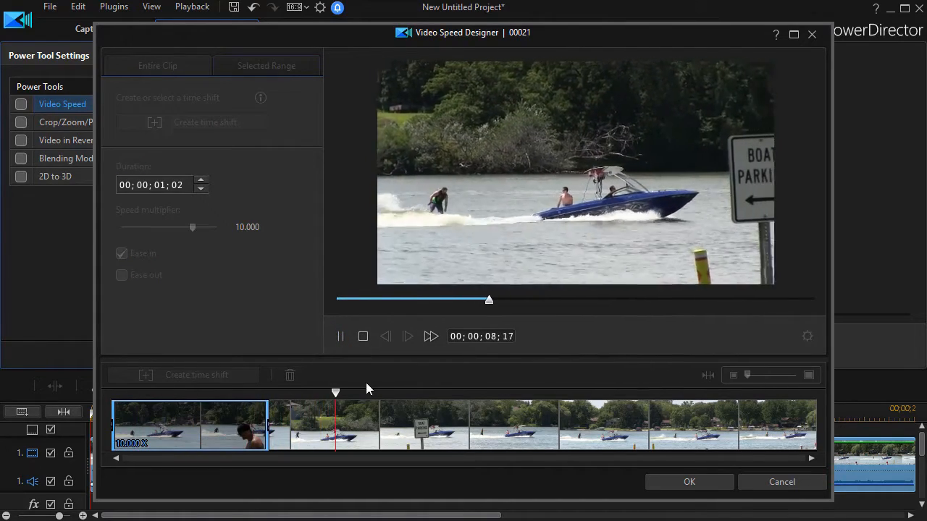
left_click(266, 66)
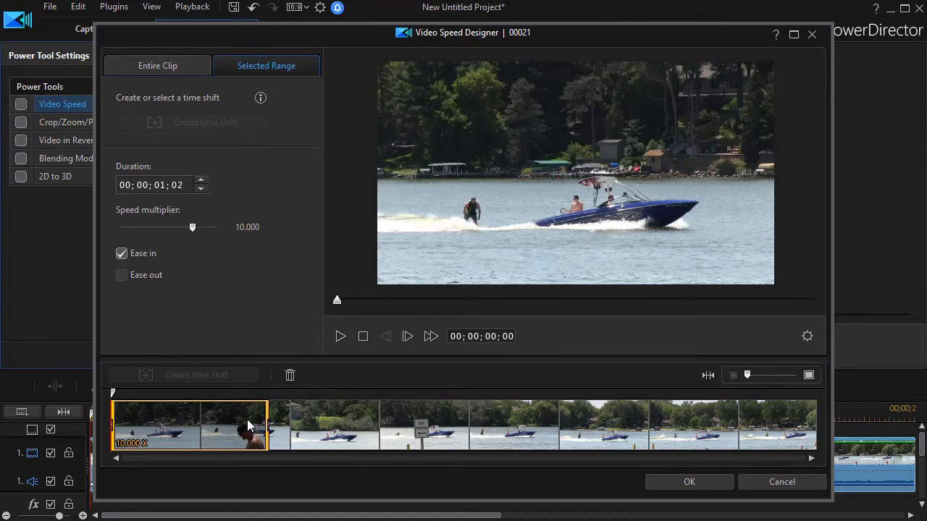
mouse_move(289, 375)
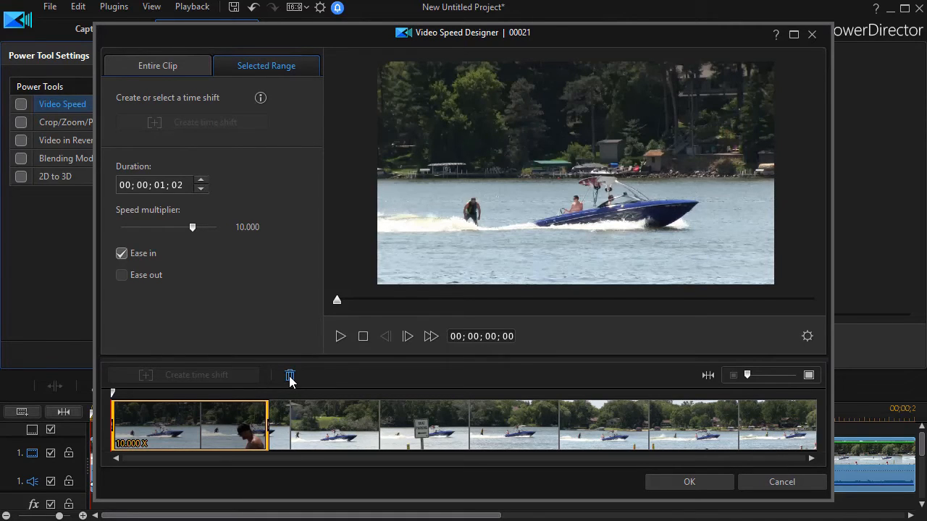
Add a mid-clip time shift at the boat parking sign slowed to 0.700 with ease in and out, then preview.
left_click(290, 375)
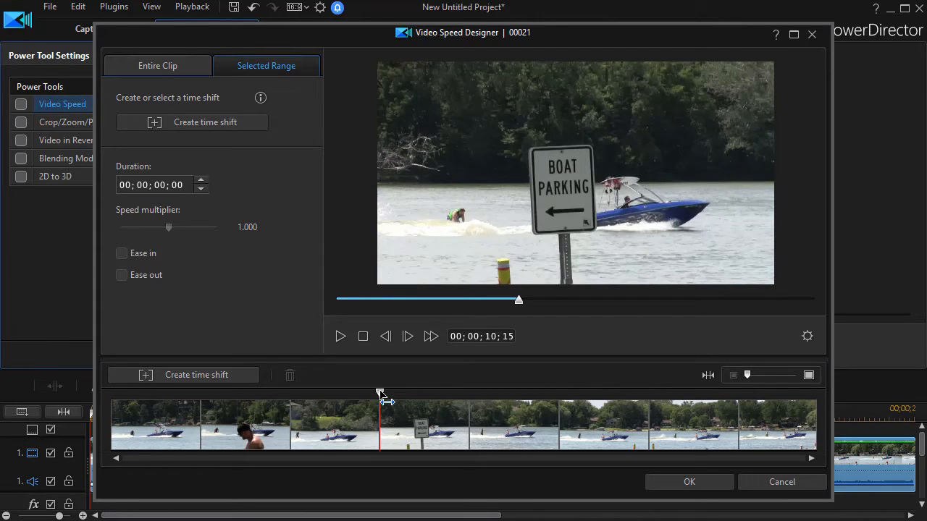
left_click(197, 374)
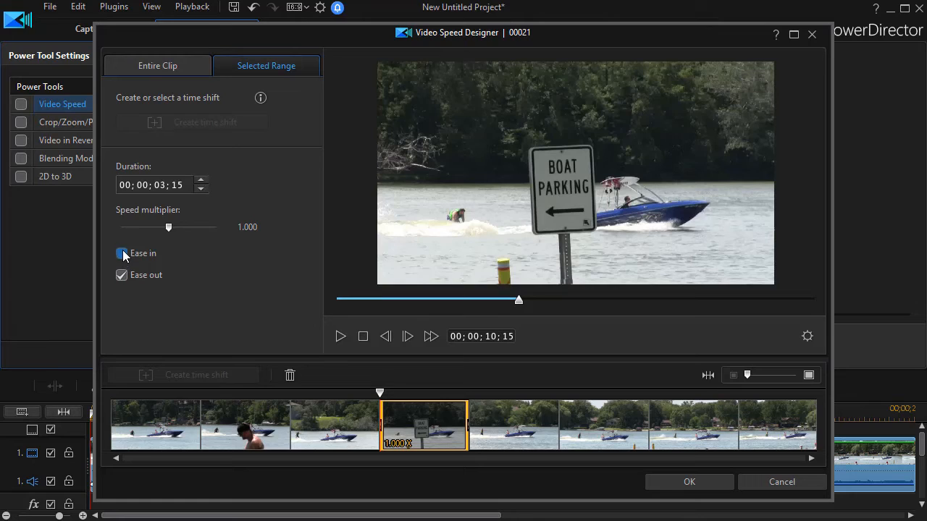
left_click_drag(168, 227, 153, 228)
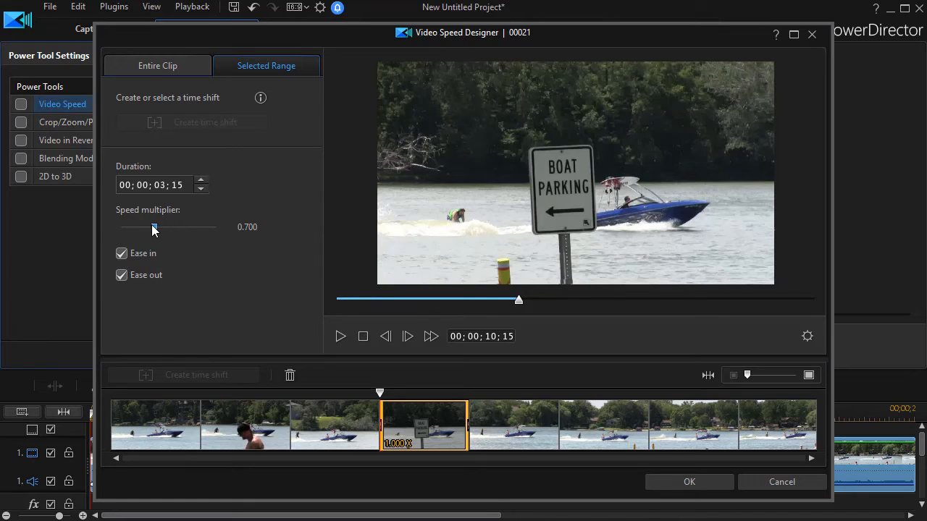
left_click(341, 336)
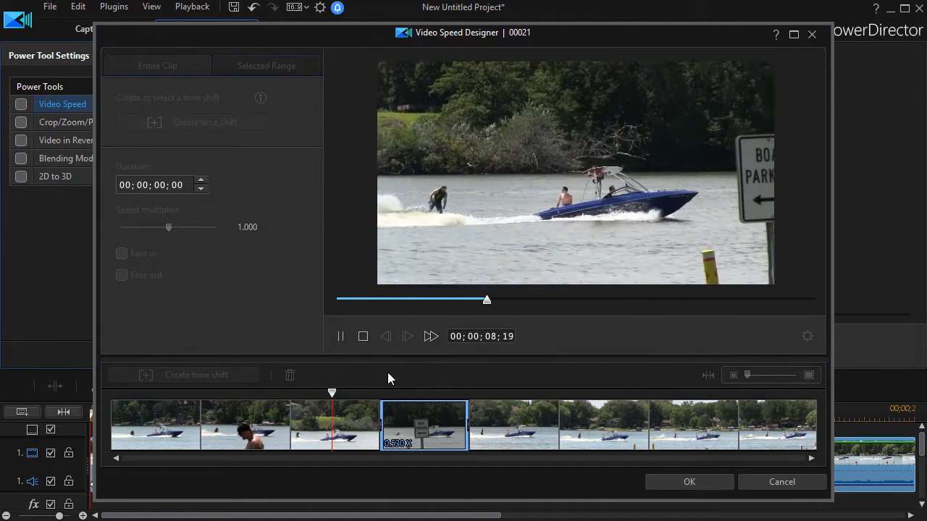
left_click(267, 65)
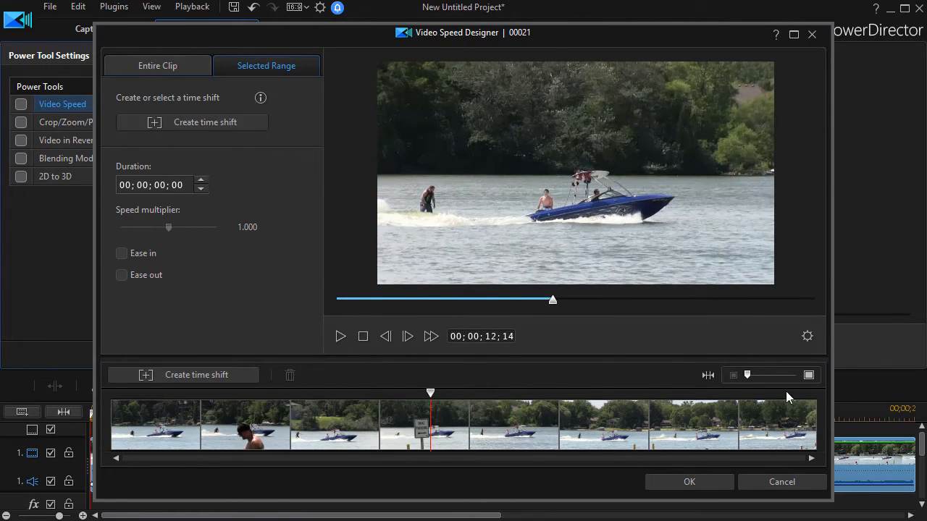
Add an ending time shift at about 0.670 speed with ease out, preview and rewind.
left_click_drag(554, 300, 814, 300)
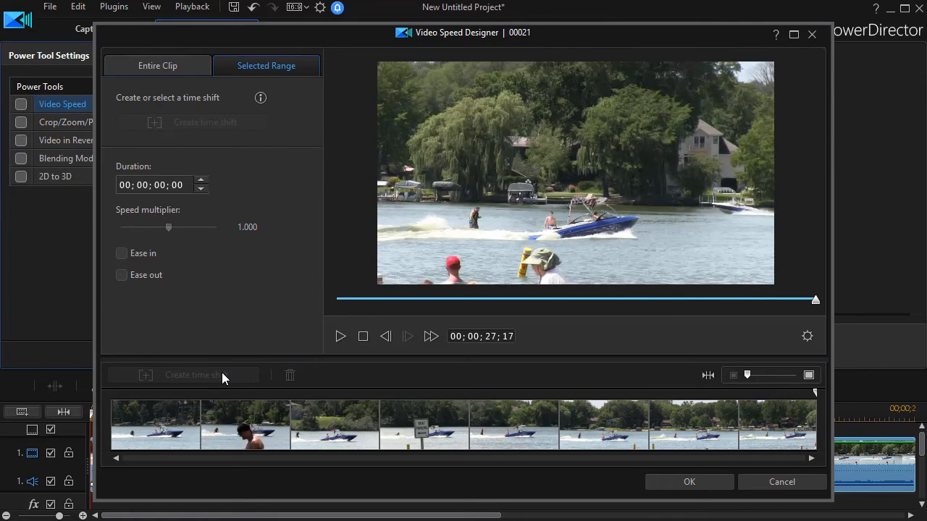
mouse_move(795, 391)
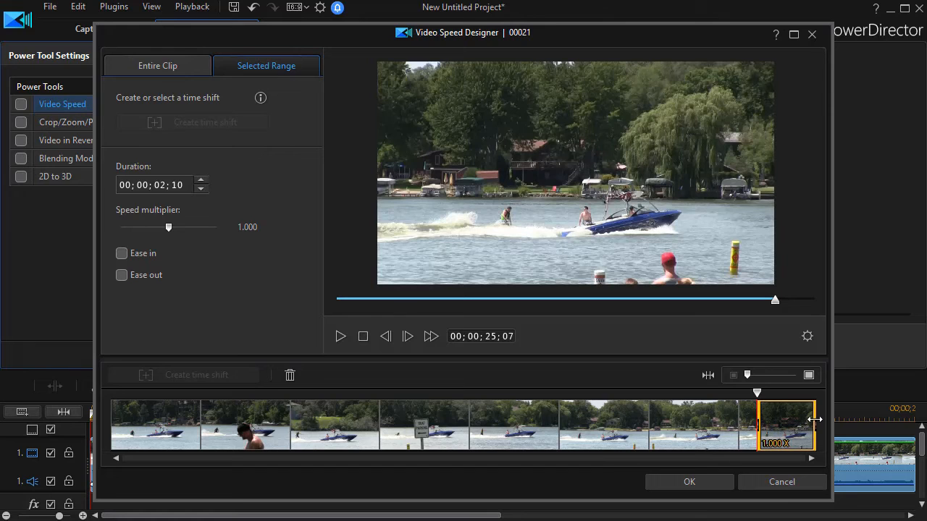
left_click(121, 275)
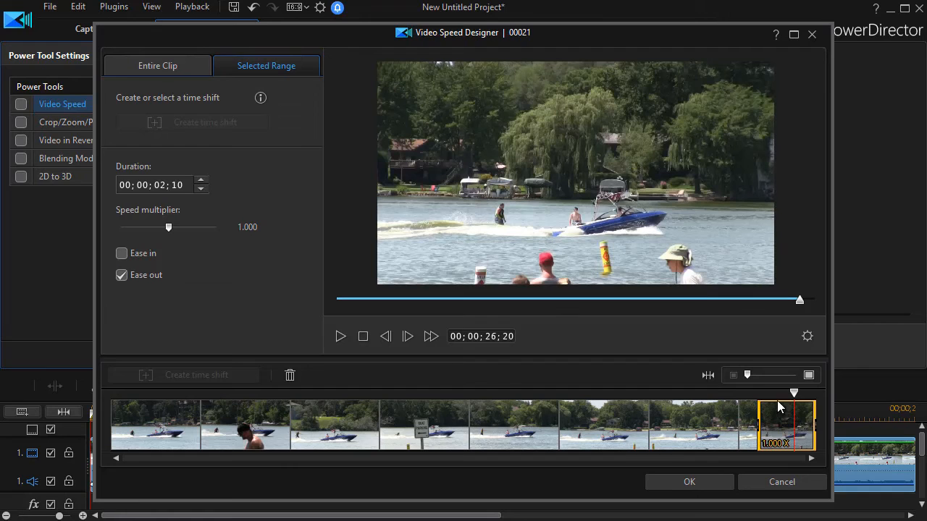
mouse_move(168, 226)
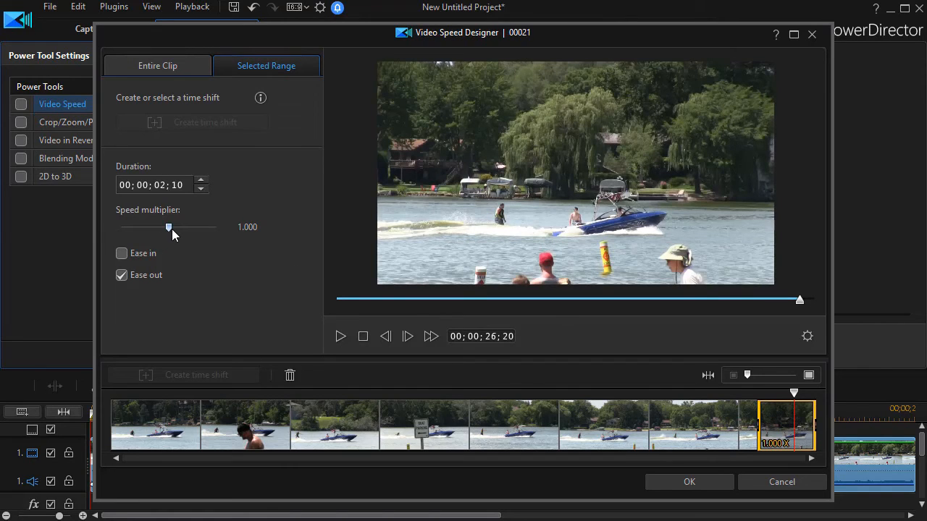
left_click_drag(168, 225, 154, 226)
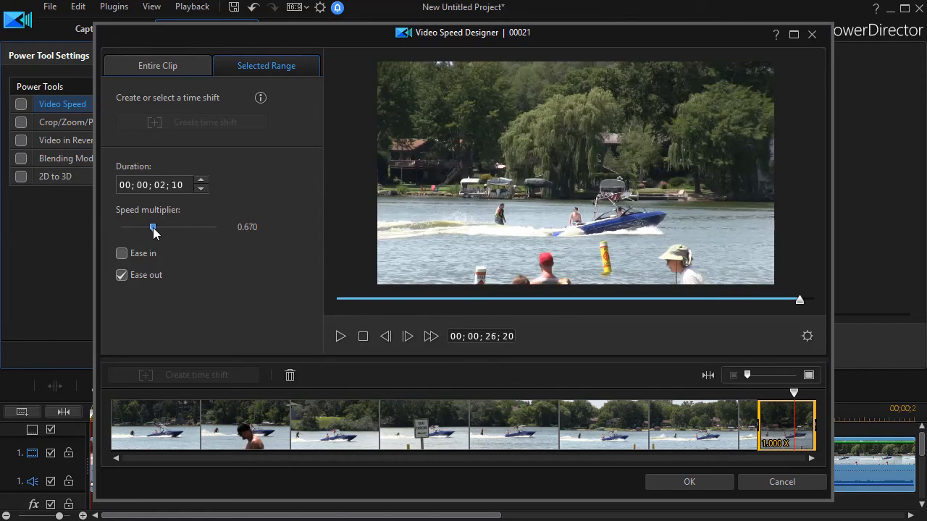
left_click_drag(153, 225, 142, 226)
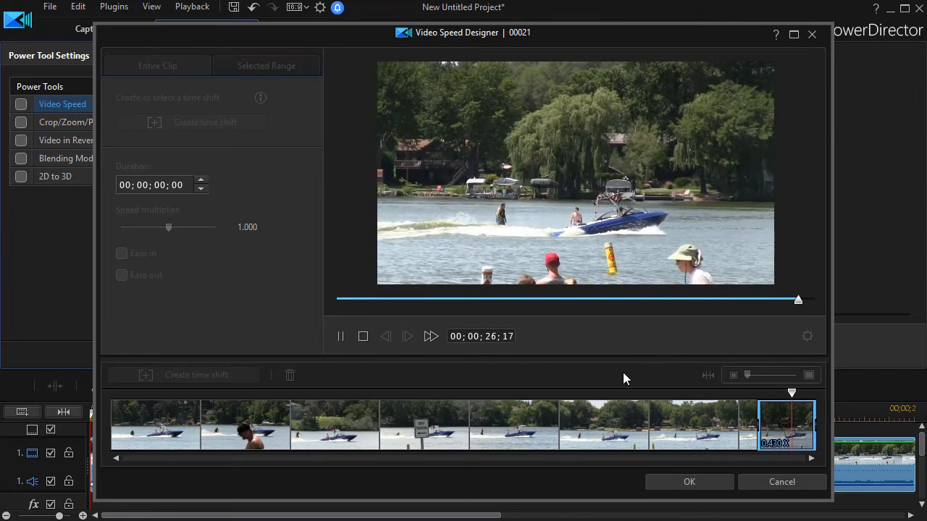
left_click(266, 65)
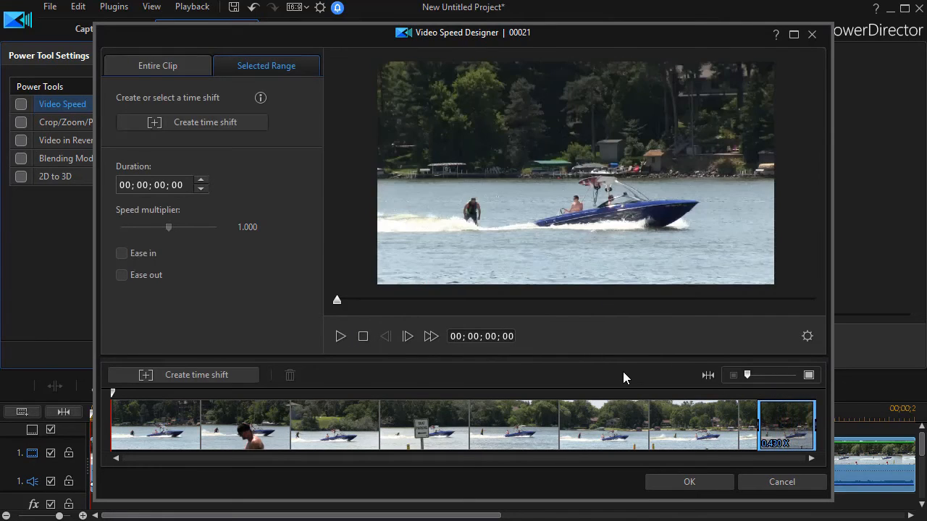
mouse_move(391, 390)
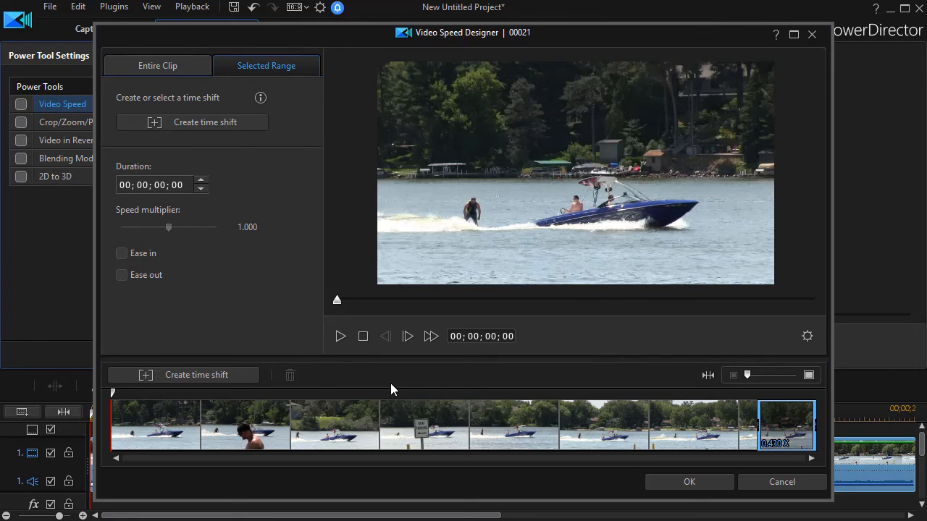
mouse_move(394, 400)
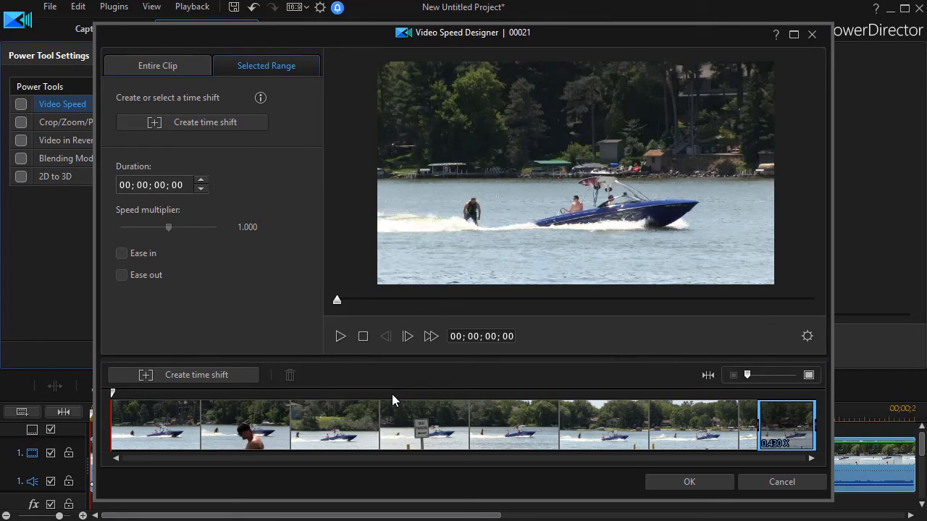
mouse_move(863, 508)
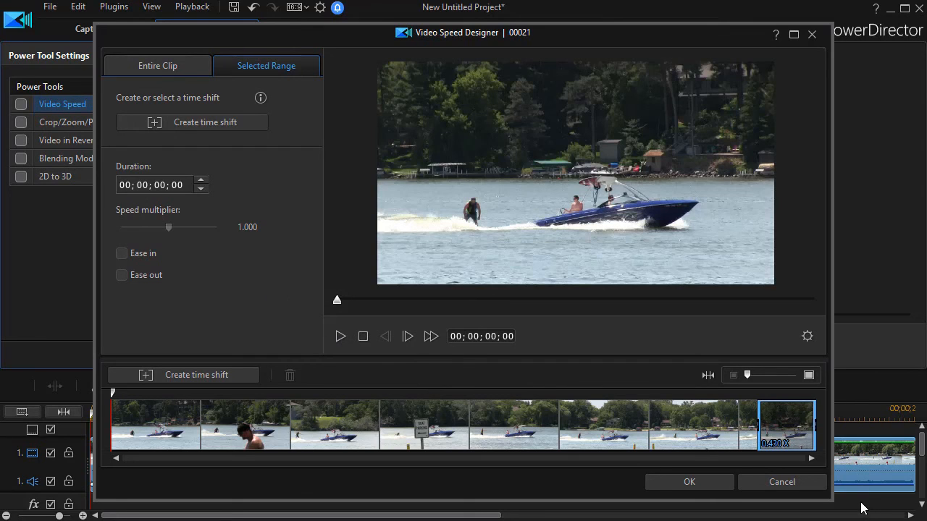